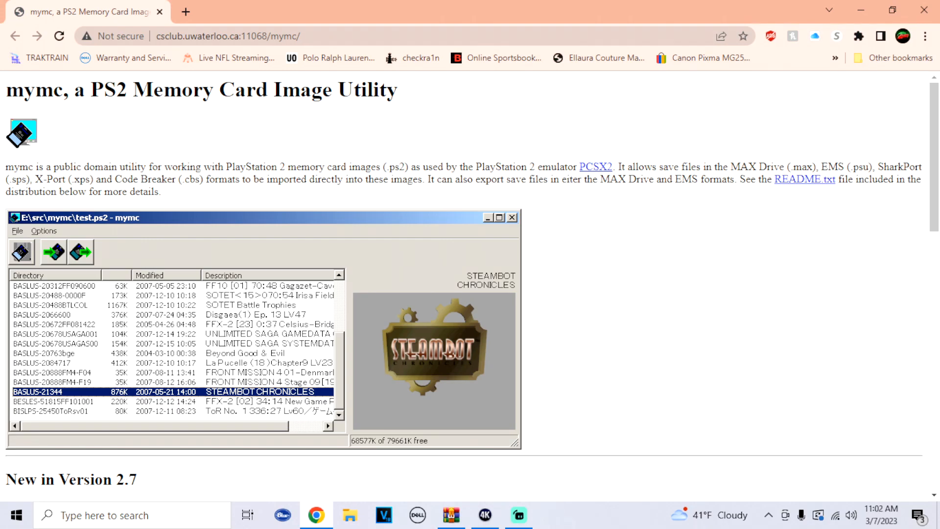
Download mymc-alpha-2.7.zip from the Download mymc section of the project page.
{"action": "scroll", "scroll_direction": "down", "scroll_amount": 3}
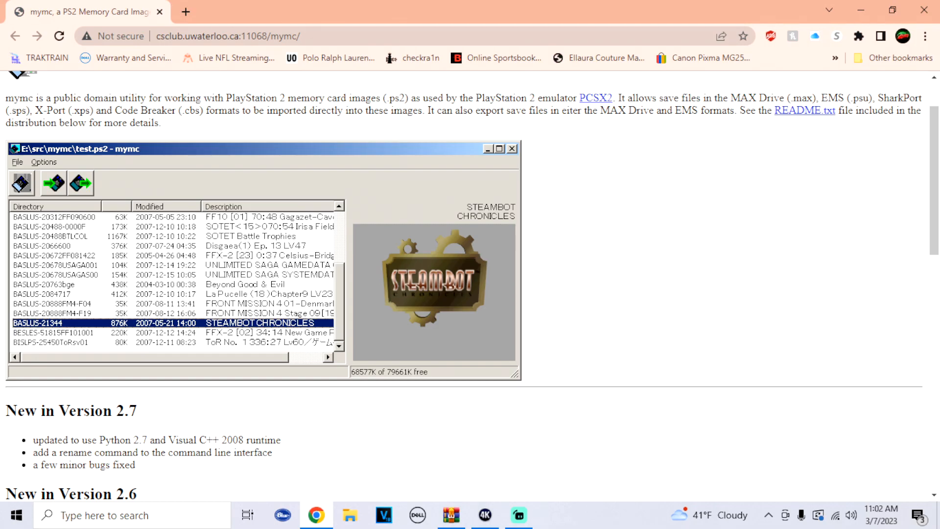
{"action": "scroll", "scroll_direction": "down", "scroll_amount": 3}
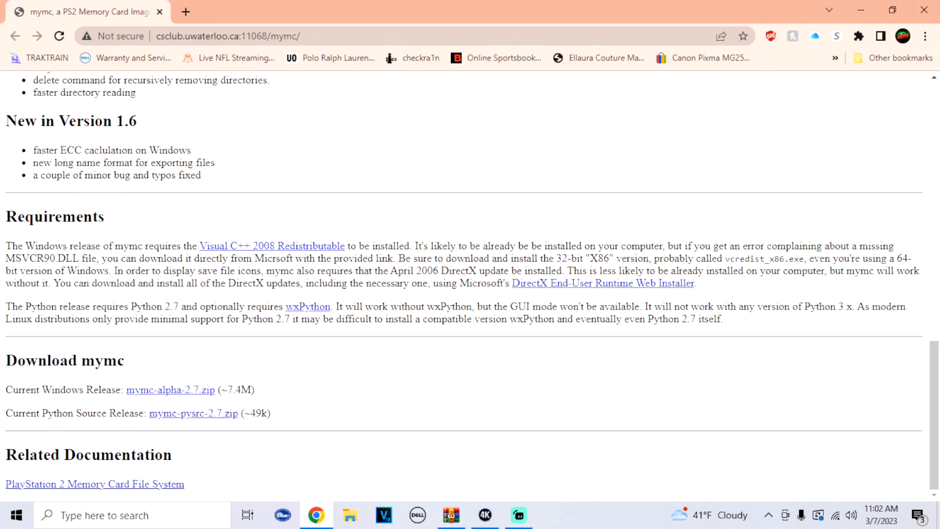
{"action": "left_click", "coordinate": [170, 390]}
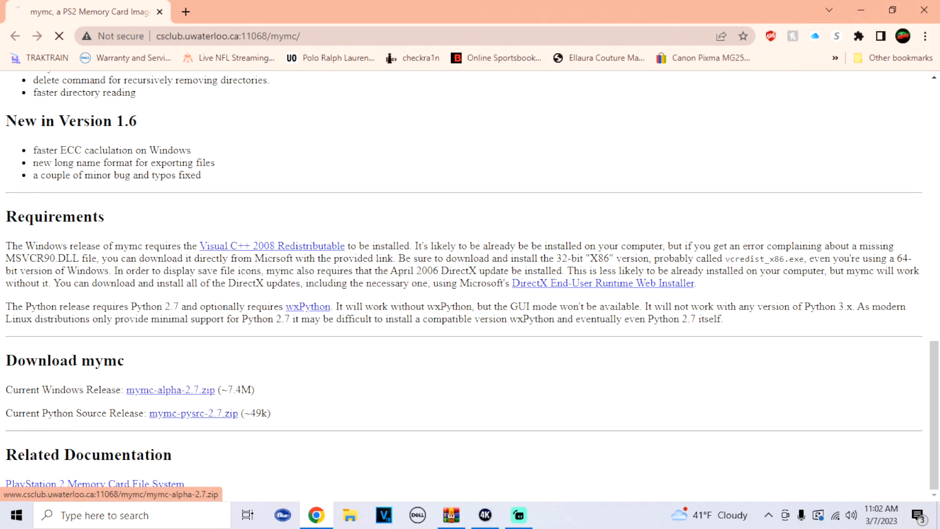
{"action": "left_click", "coordinate": [170, 390]}
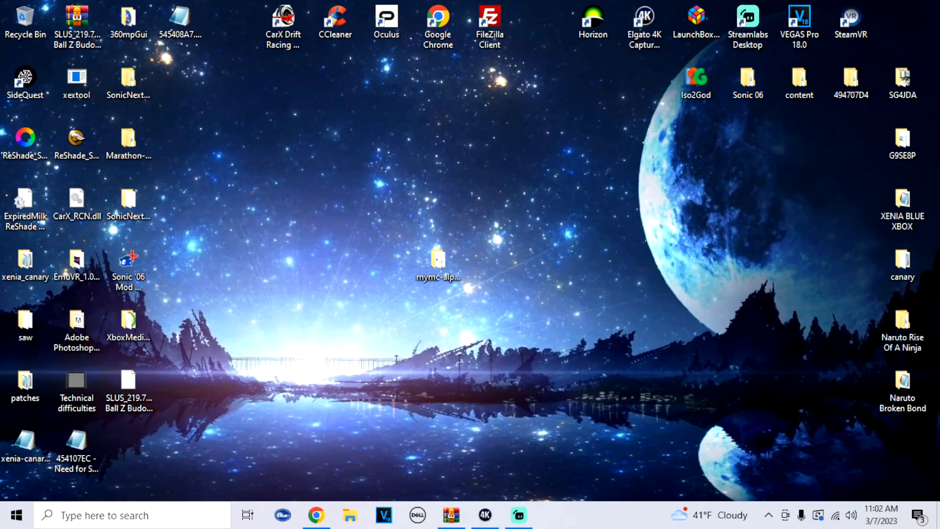
Open the mymc-alpha-2.7 folder sitting on the desktop.
{"action": "left_click", "coordinate": [439, 264]}
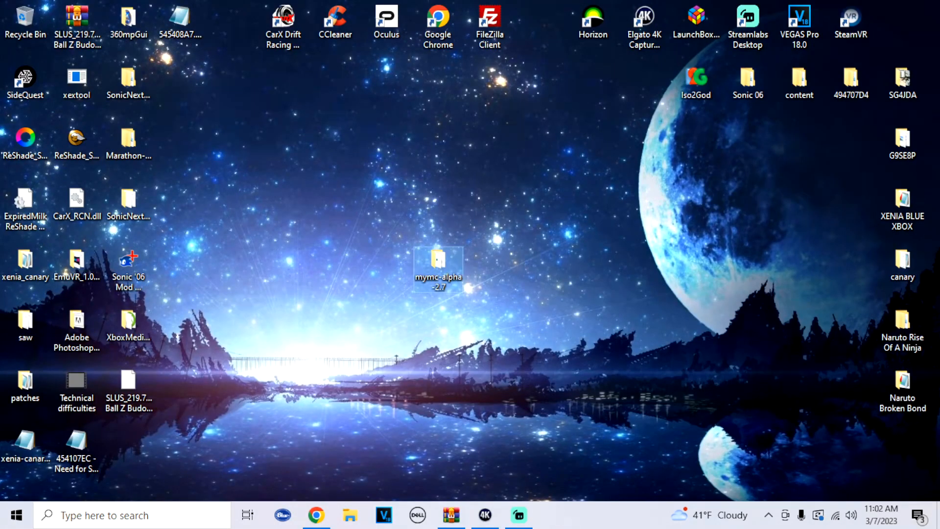
{"action": "double_click", "coordinate": [439, 260]}
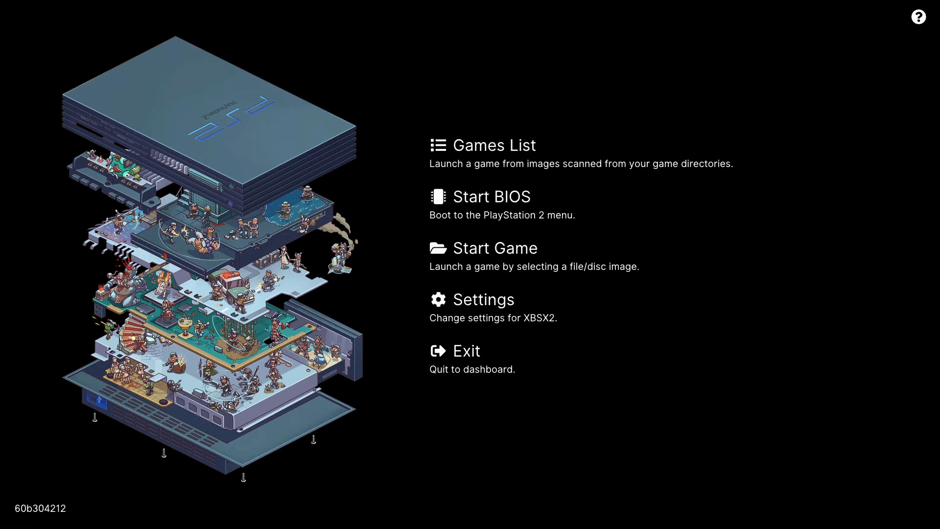
In the emulator's Directory settings, set the Memory Card location to D:\PS2.
{"action": "left_click", "coordinate": [484, 300]}
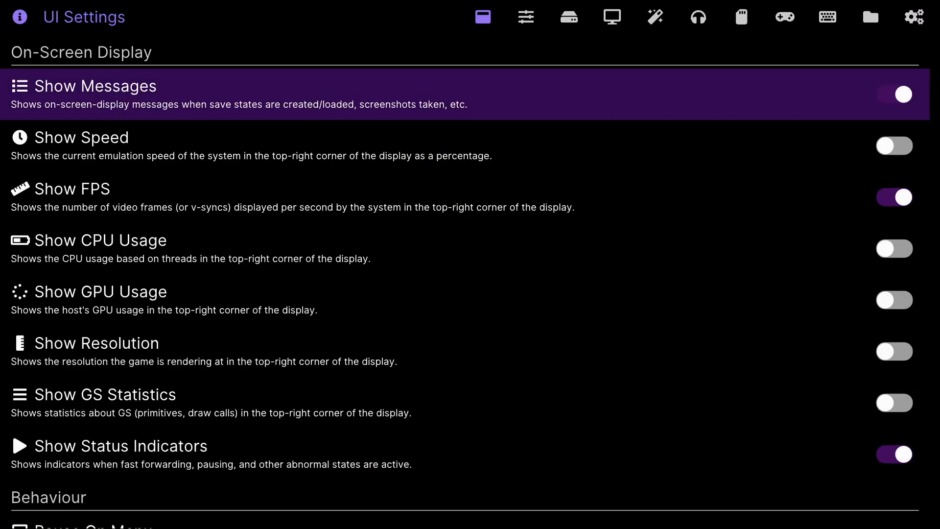
{"action": "left_click", "coordinate": [871, 16]}
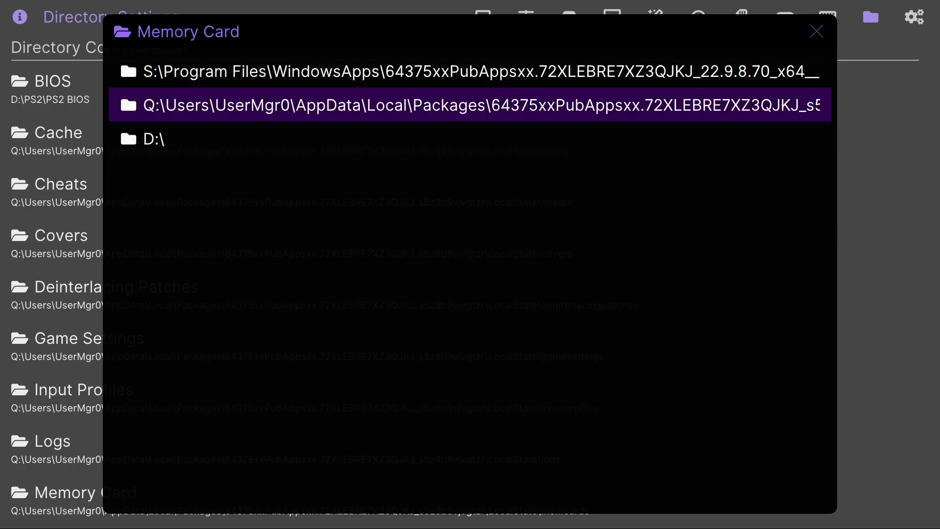
{"action": "double_click", "coordinate": [156, 139]}
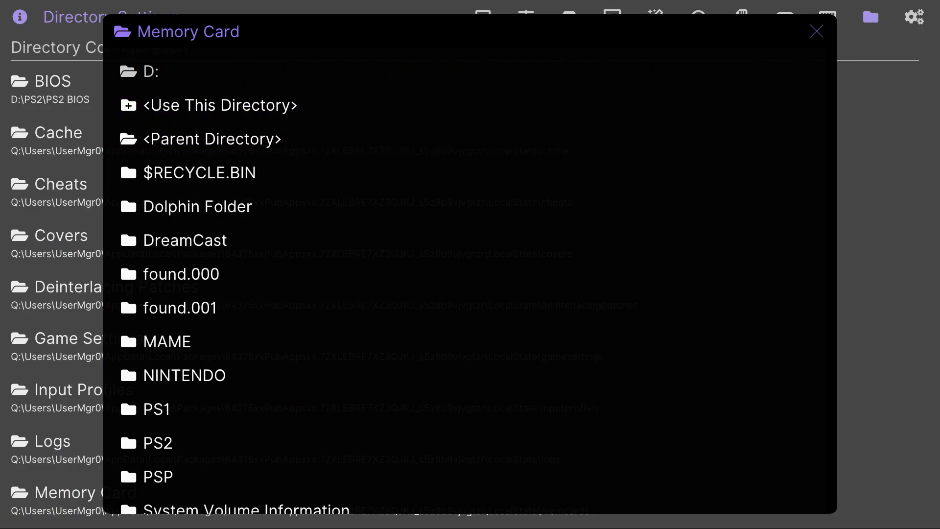
{"action": "double_click", "coordinate": [157, 443]}
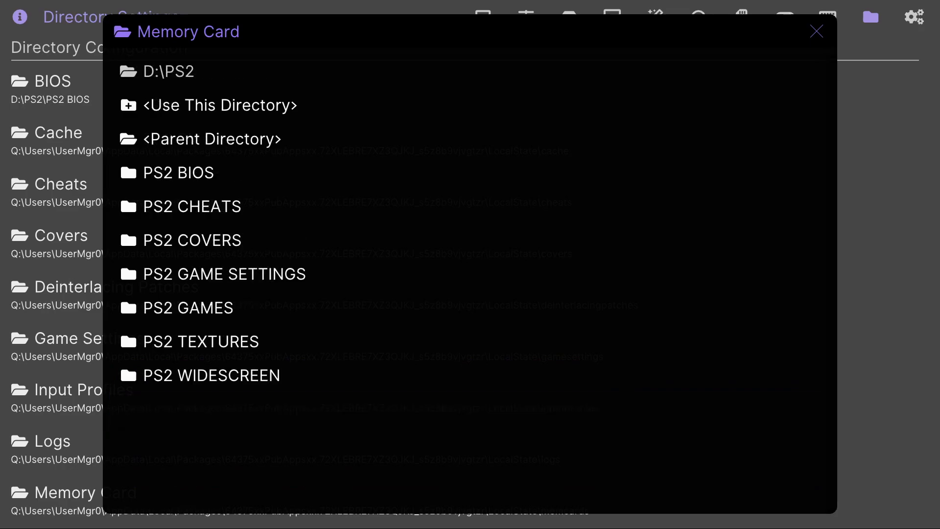
{"action": "mouse_move", "coordinate": [211, 139]}
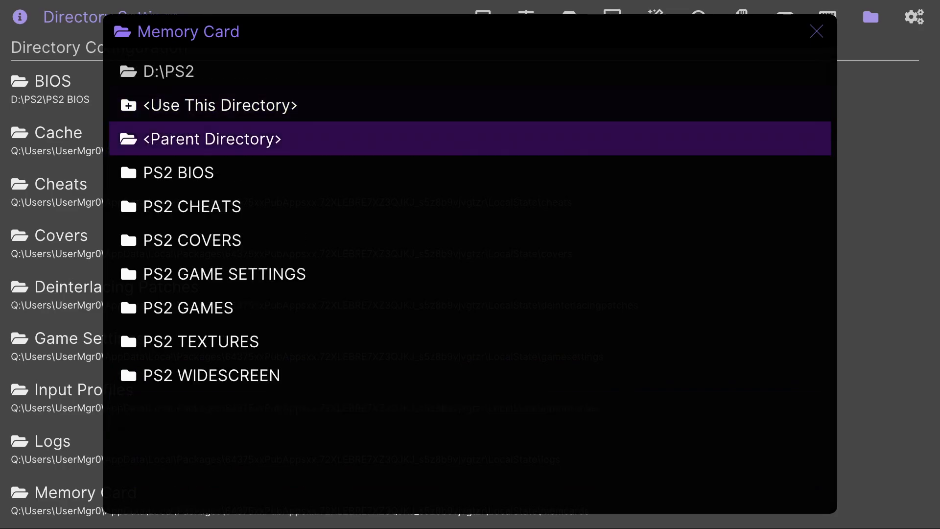
{"action": "left_click", "coordinate": [221, 106]}
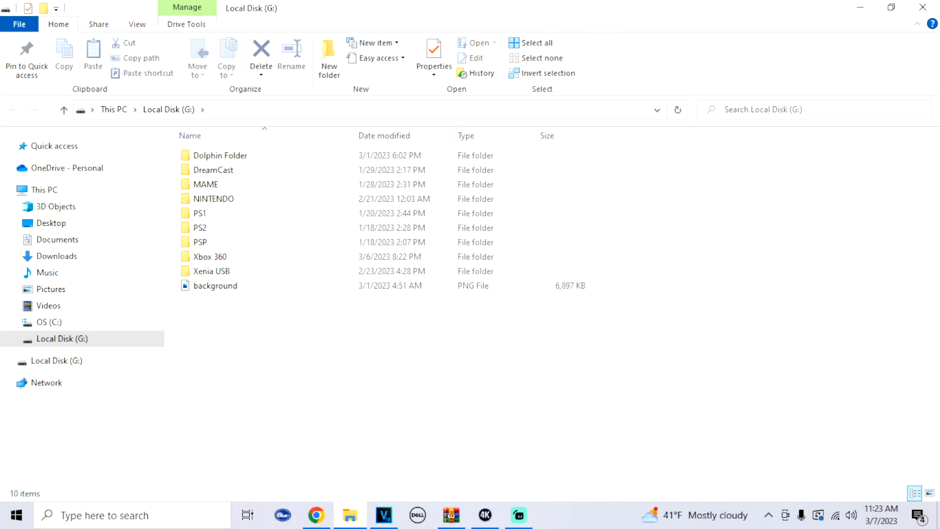
Select Mcd001.ps2 and Mcd002.ps2 in the PS2 folder on drive G: for copying to the desktop.
{"action": "left_click", "coordinate": [215, 286]}
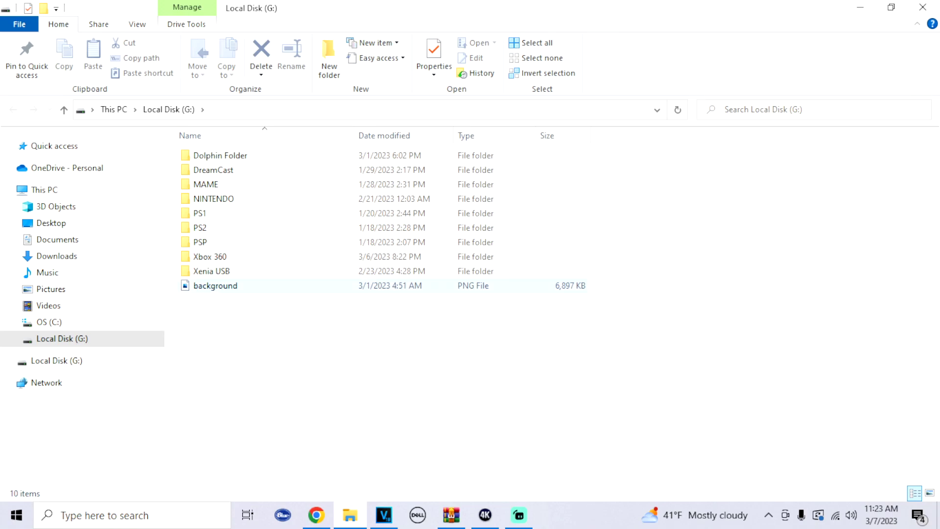
{"action": "double_click", "coordinate": [197, 228]}
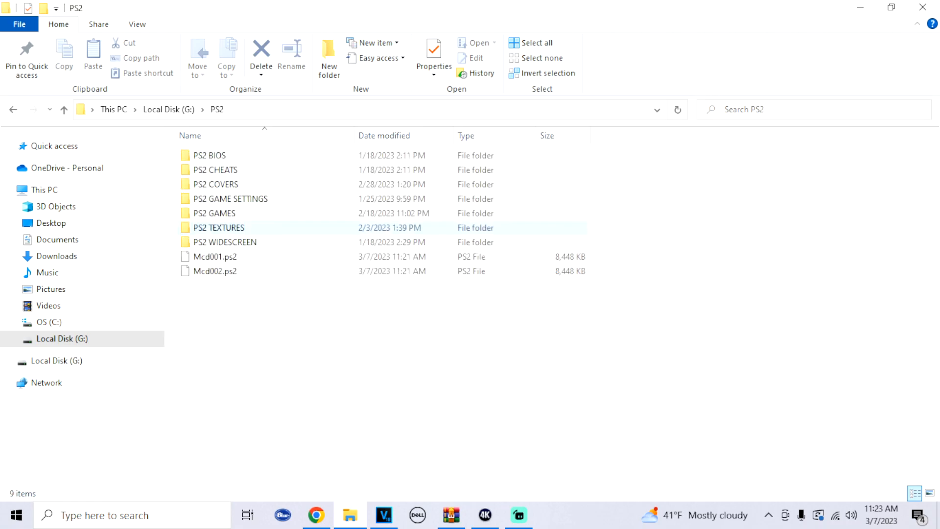
{"action": "left_click", "coordinate": [216, 271]}
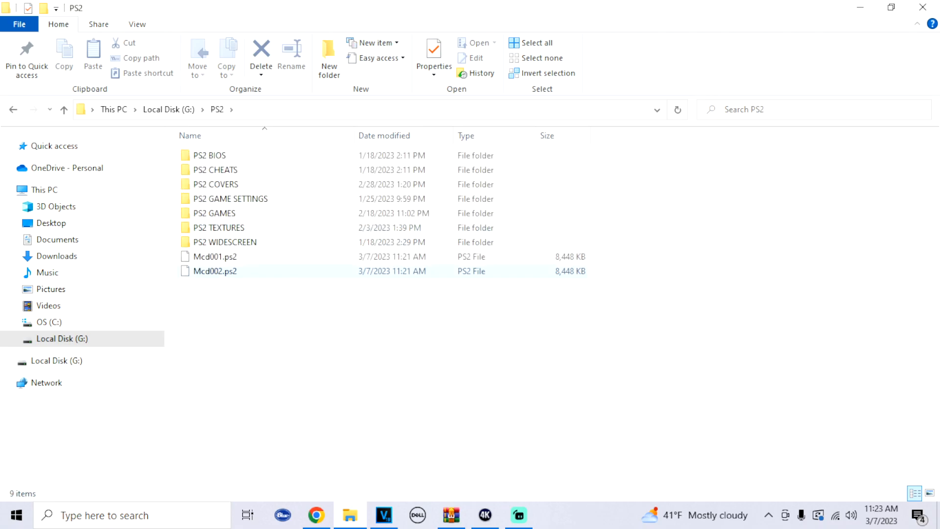
{"action": "left_click", "coordinate": [214, 256]}
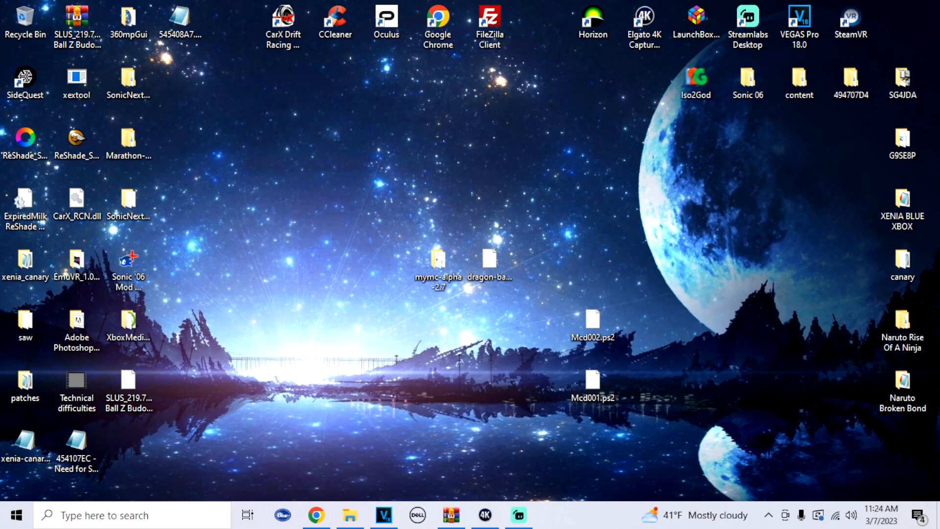
{"action": "mouse_move", "coordinate": [490, 260]}
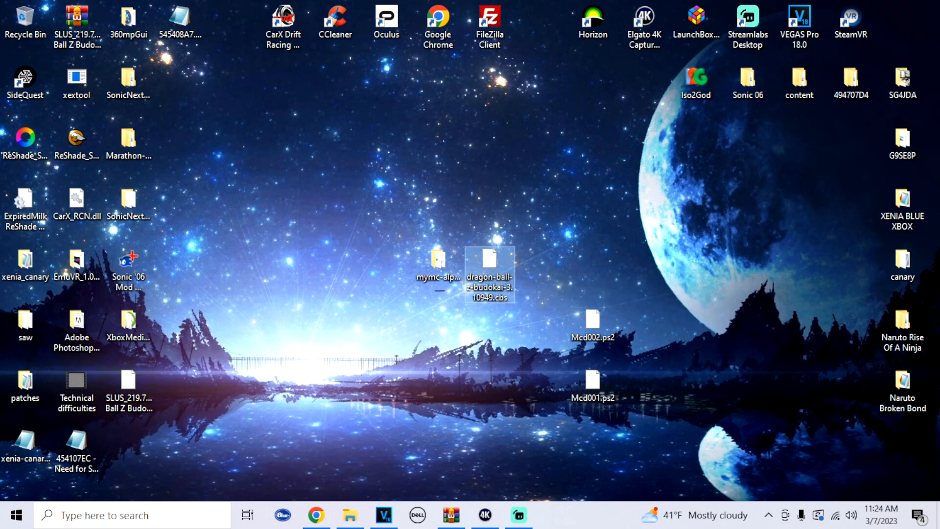
{"action": "mouse_move", "coordinate": [439, 265]}
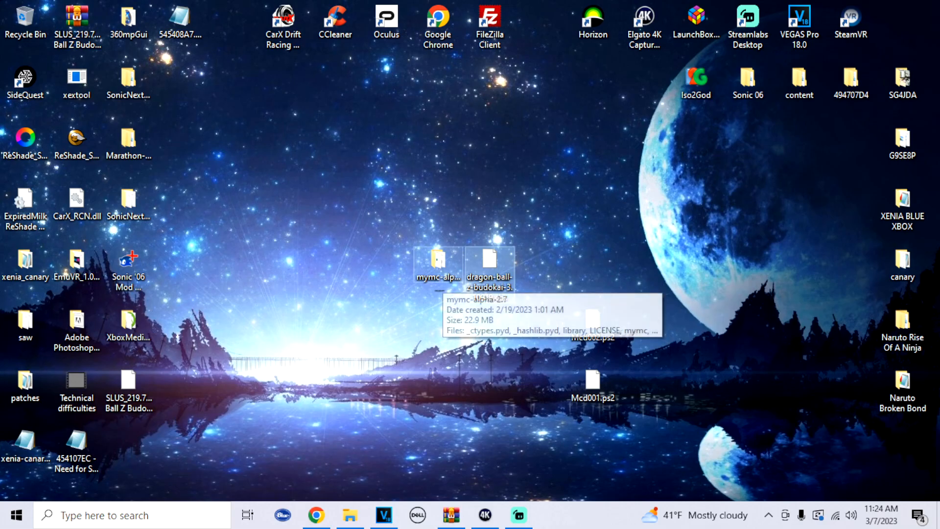
Run mymc-gui from the mymc-alpha-2.7 folder on the desktop.
{"action": "double_click", "coordinate": [435, 260]}
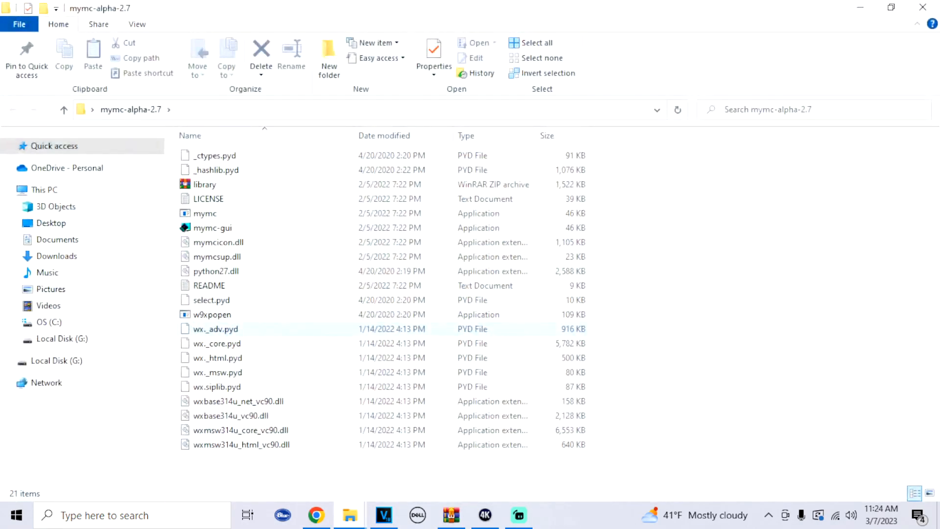
{"action": "left_click", "coordinate": [212, 227]}
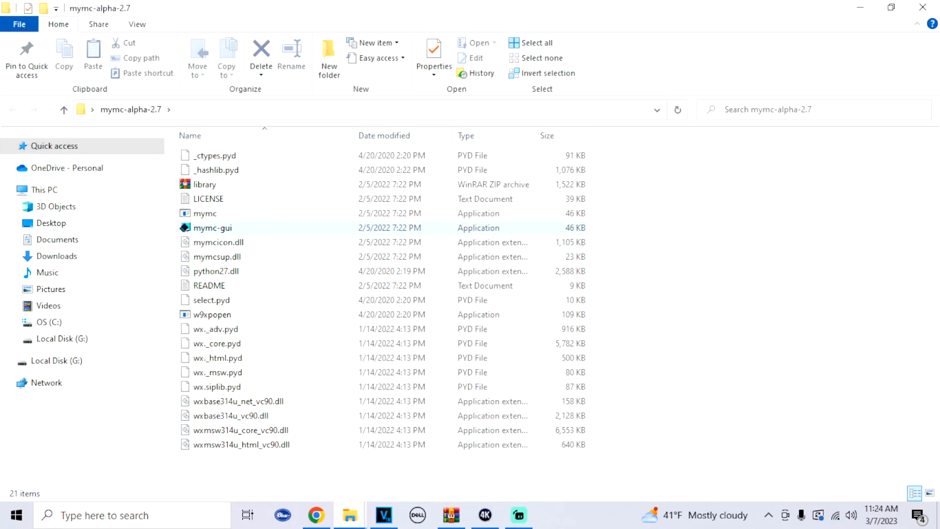
{"action": "left_click", "coordinate": [213, 227]}
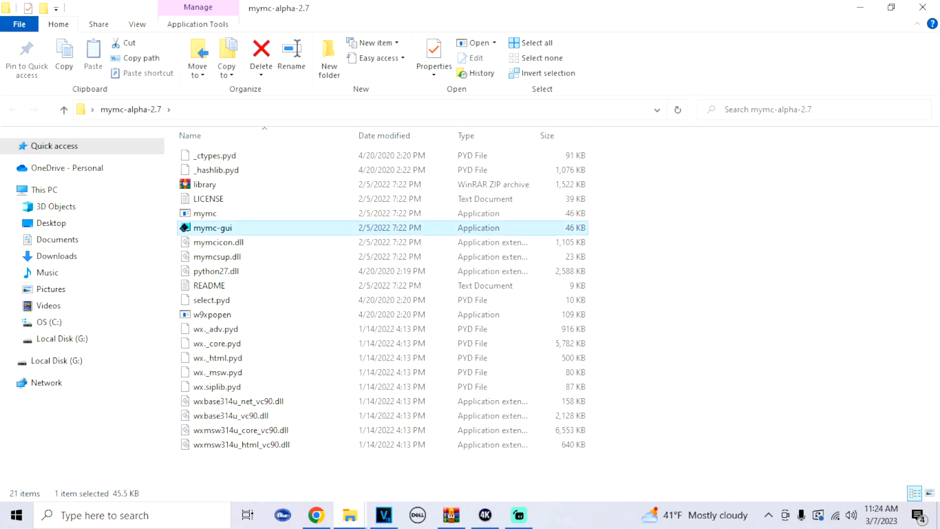
{"action": "double_click", "coordinate": [213, 227]}
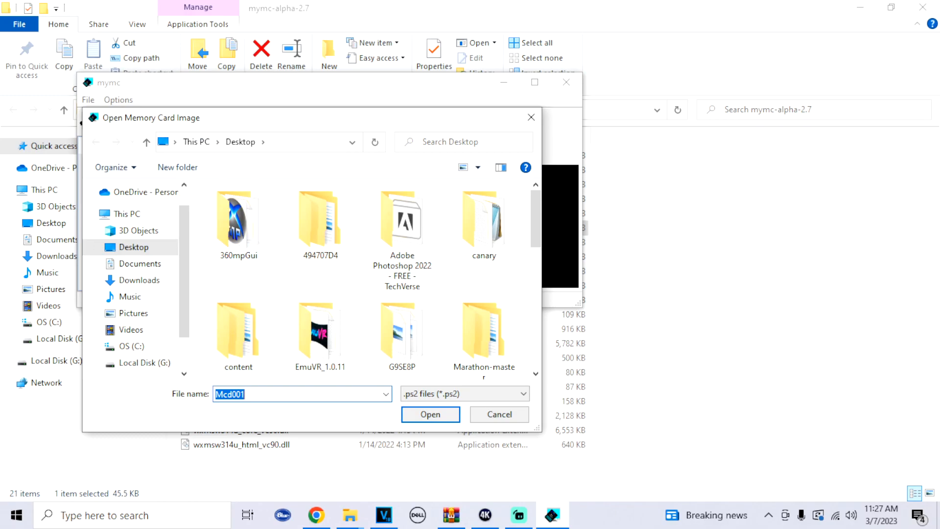
Open the Mcd001.ps2 card image from the desktop in mymc.
{"action": "scroll", "scroll_direction": "down", "scroll_amount": 3}
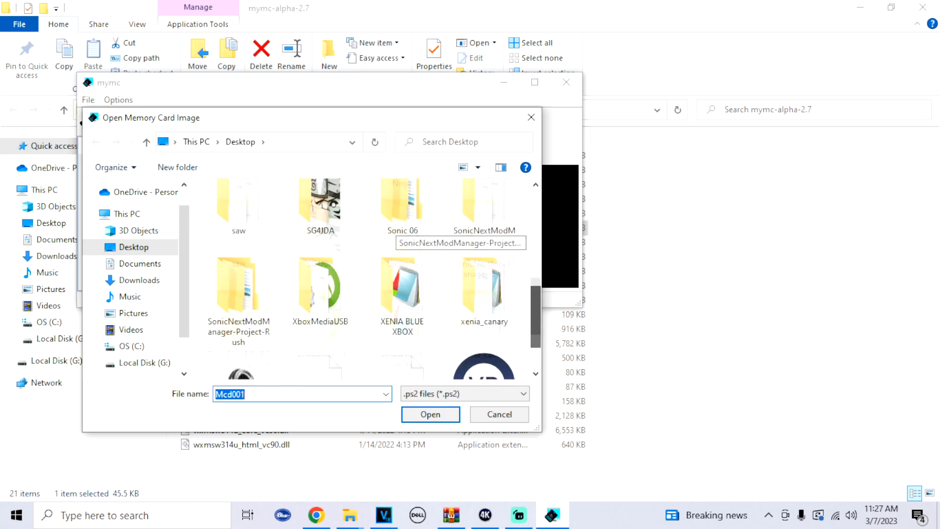
{"action": "left_click", "coordinate": [321, 326]}
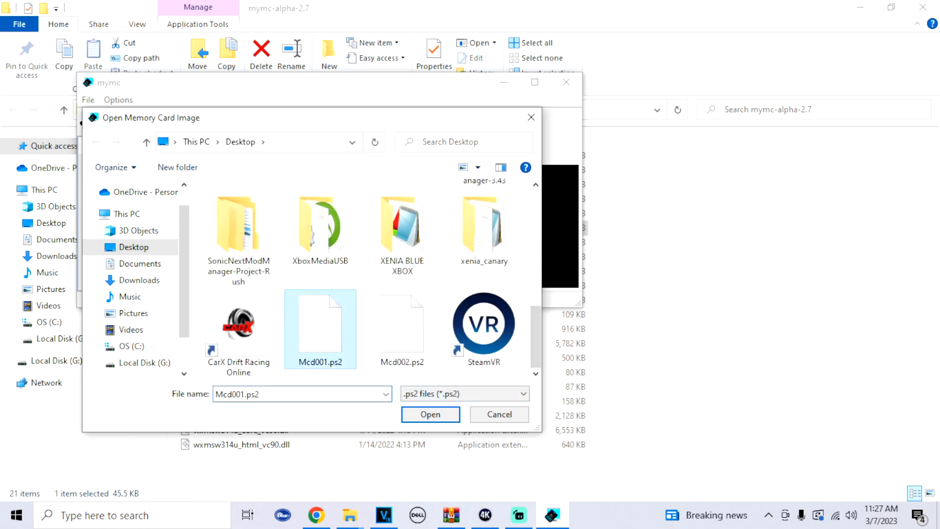
{"action": "left_click", "coordinate": [431, 415]}
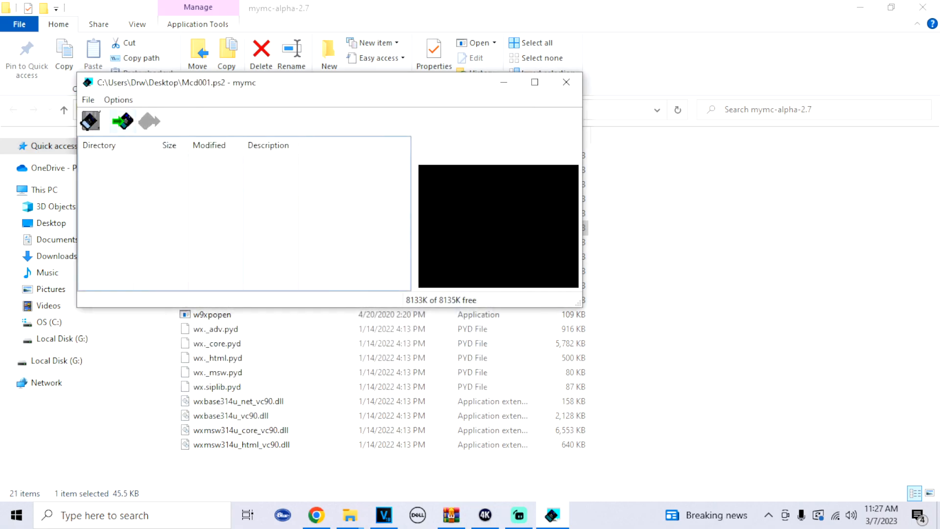
{"action": "mouse_move", "coordinate": [121, 122]}
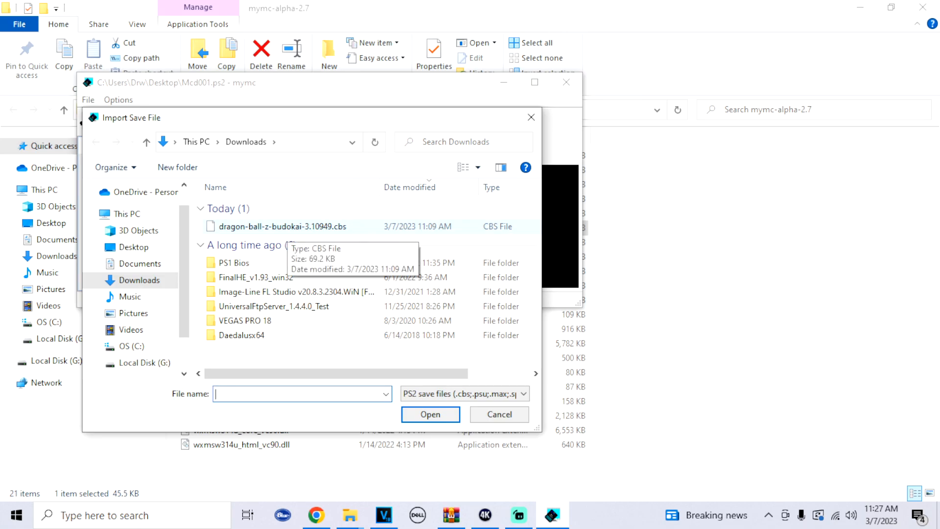
Import dragon-ball-z-budokai-3.10949.cbs from Downloads onto the card.
{"action": "left_click", "coordinate": [276, 226]}
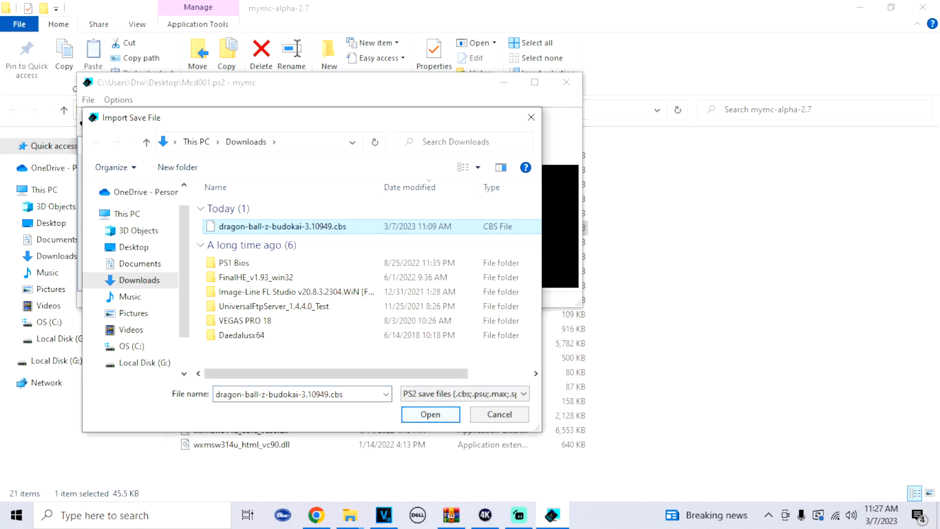
{"action": "left_click", "coordinate": [431, 414]}
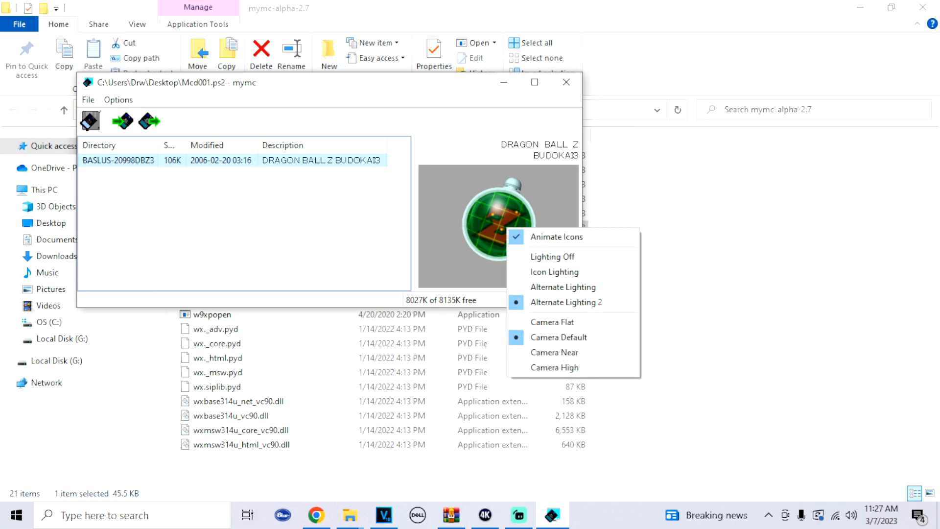
{"action": "mouse_move", "coordinate": [556, 236]}
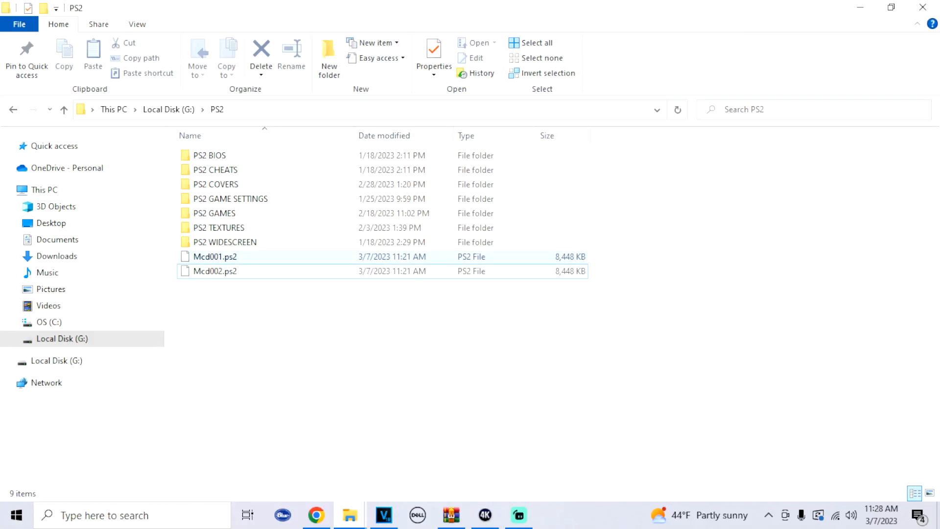
Replace the old Mcd001.ps2 in G:\PS2 with the updated card image from the desktop.
{"action": "right_click", "coordinate": [209, 257]}
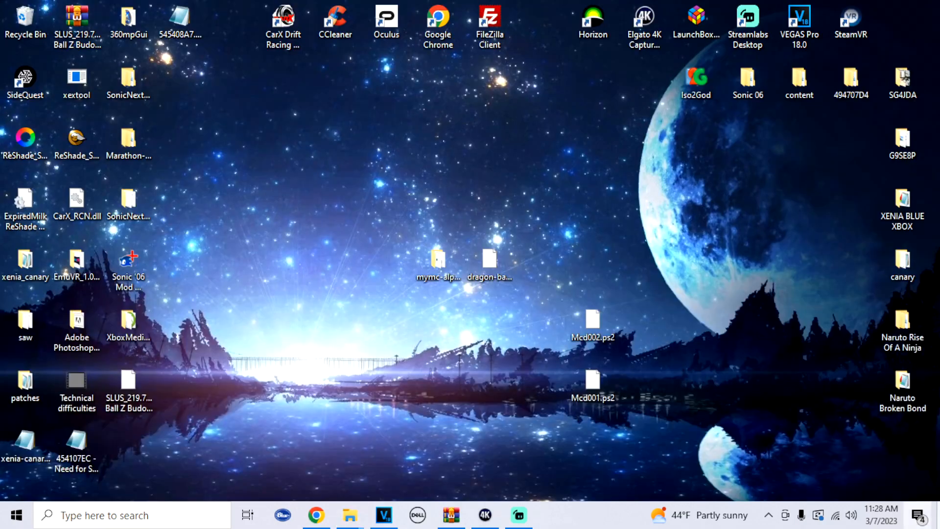
{"action": "left_click_drag", "start_coordinate": [593, 390], "coordinate": [357, 438]}
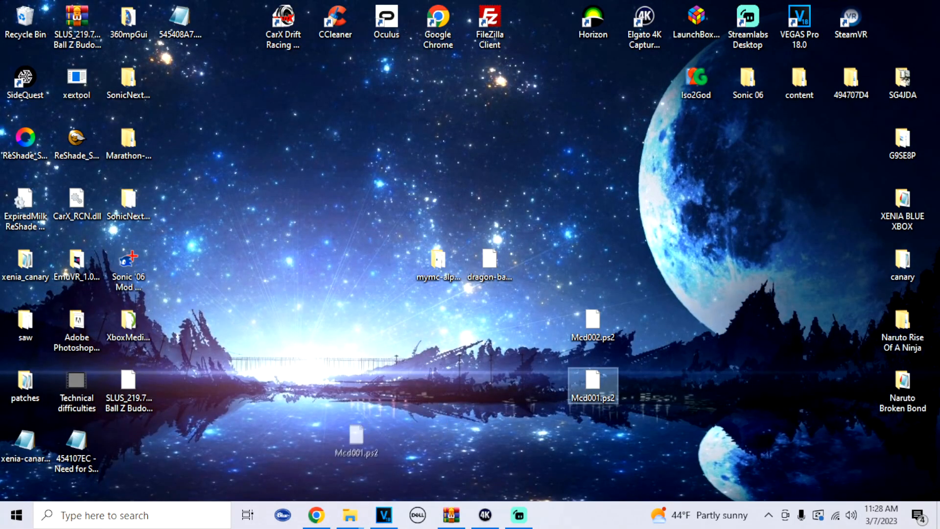